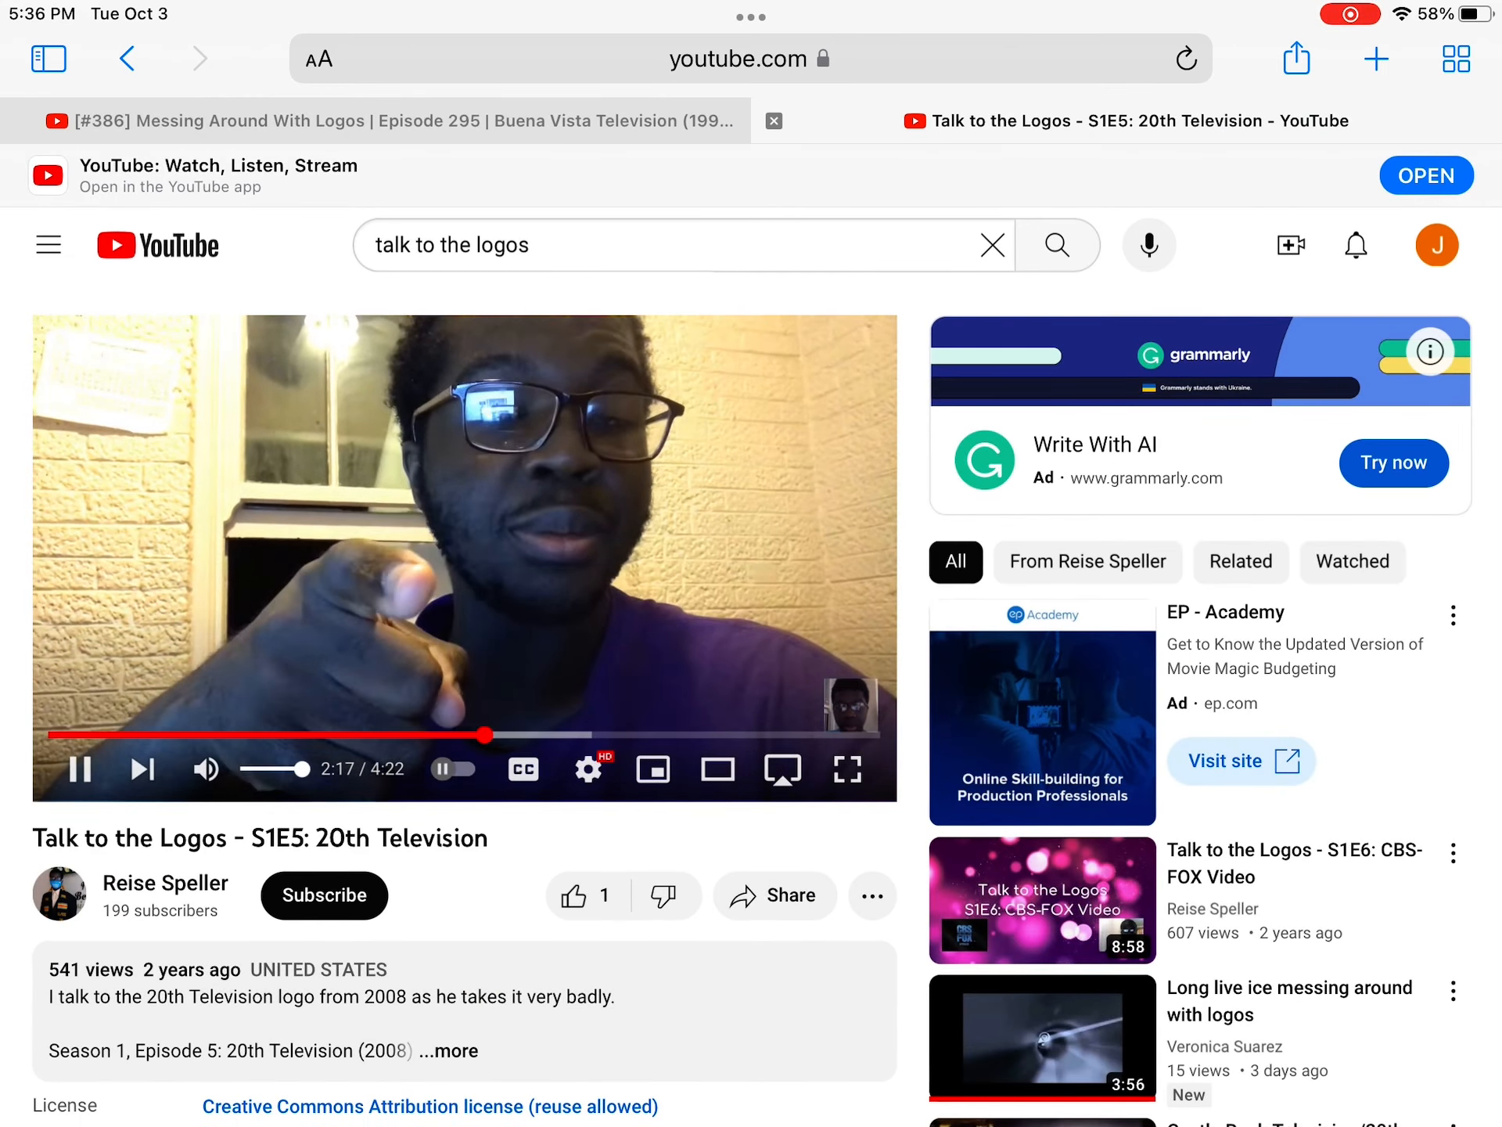
- Switch to the 'Messing Around With Logos Episode 295' Buena Vista Television video
left_click(383, 120)
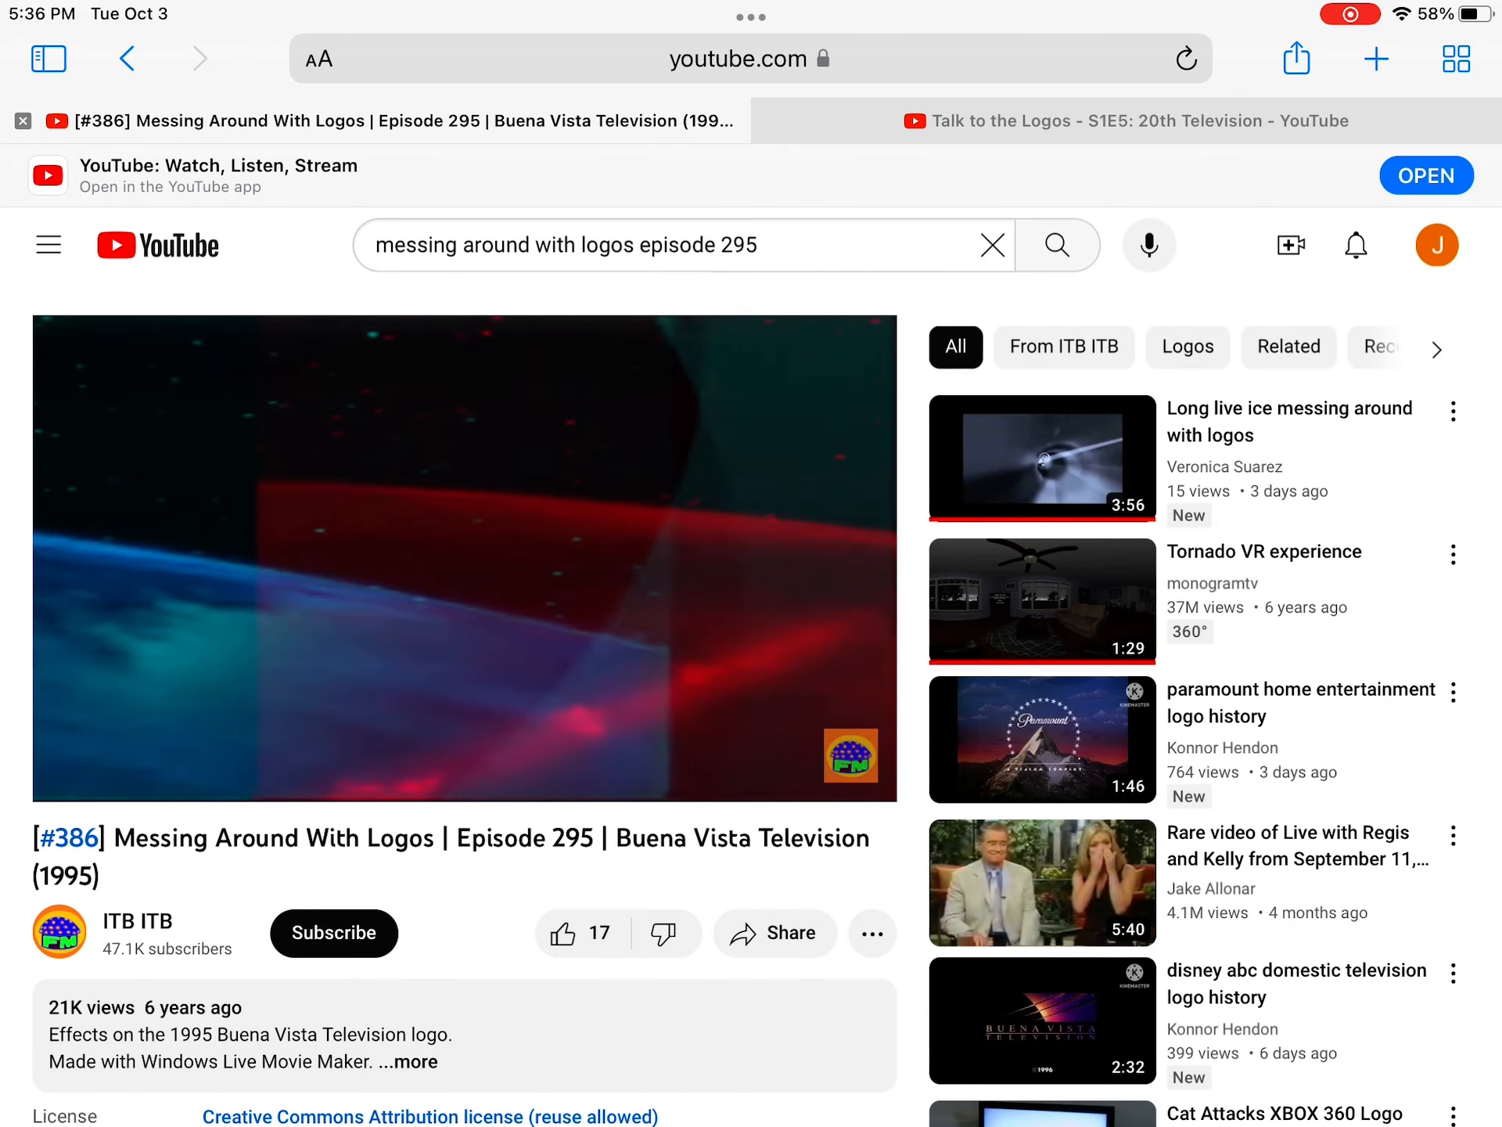